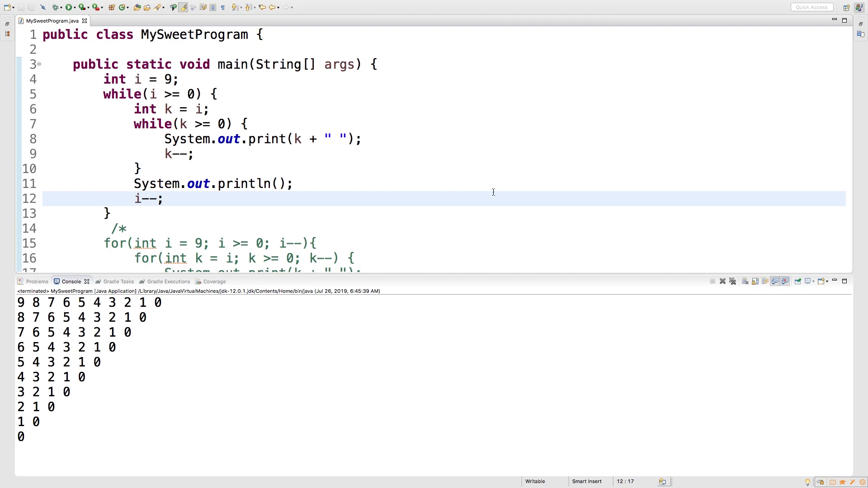
- Browse the Pramp homepage and reveal its list of available interview types
left_click(164, 199)
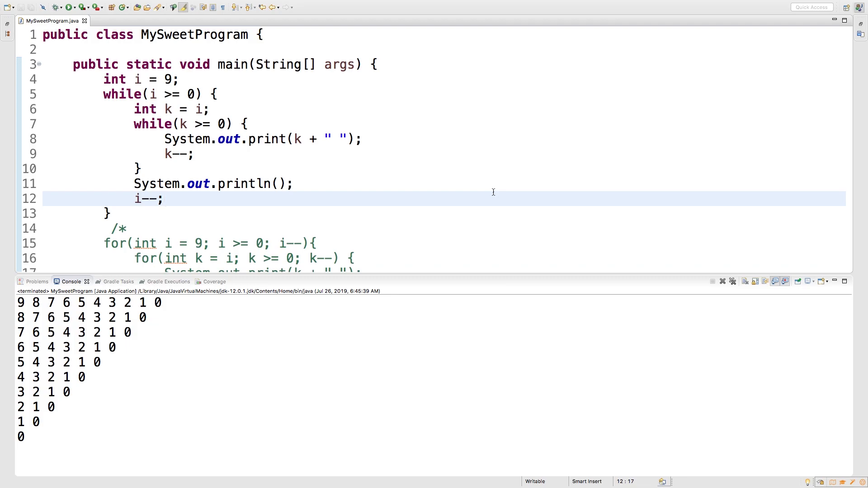
left_click(163, 199)
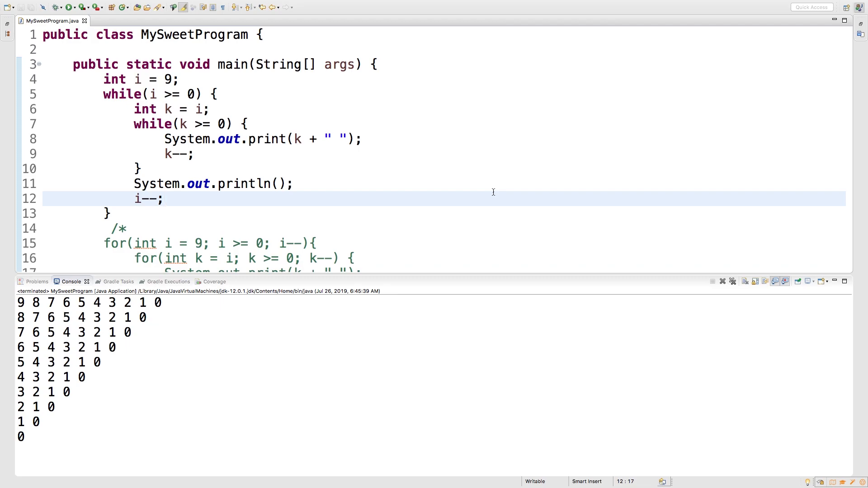
mouse_move(270, 169)
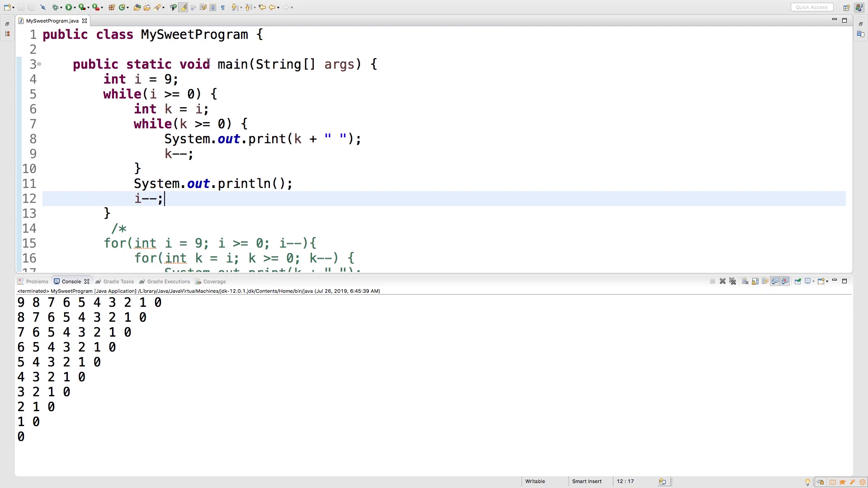
mouse_move(133, 232)
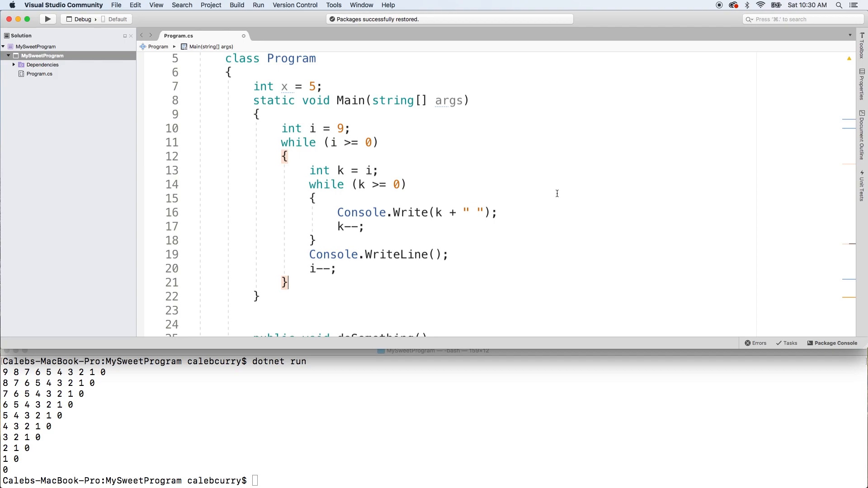
mouse_move(564, 155)
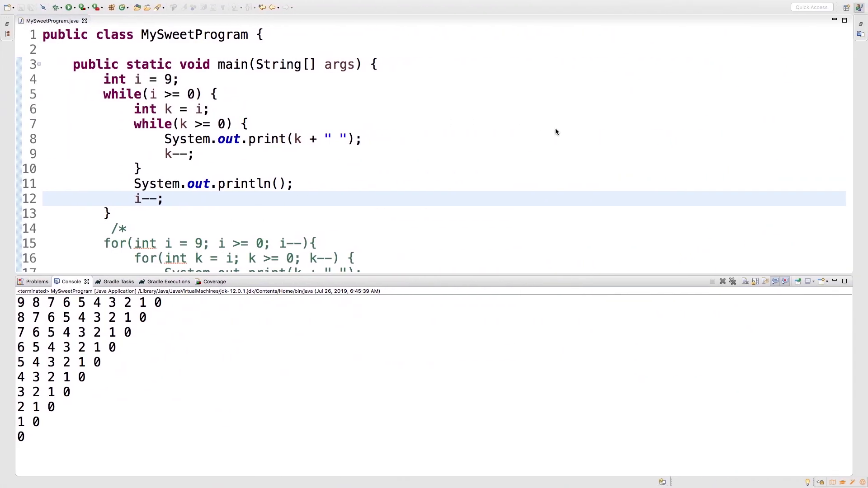
mouse_move(556, 129)
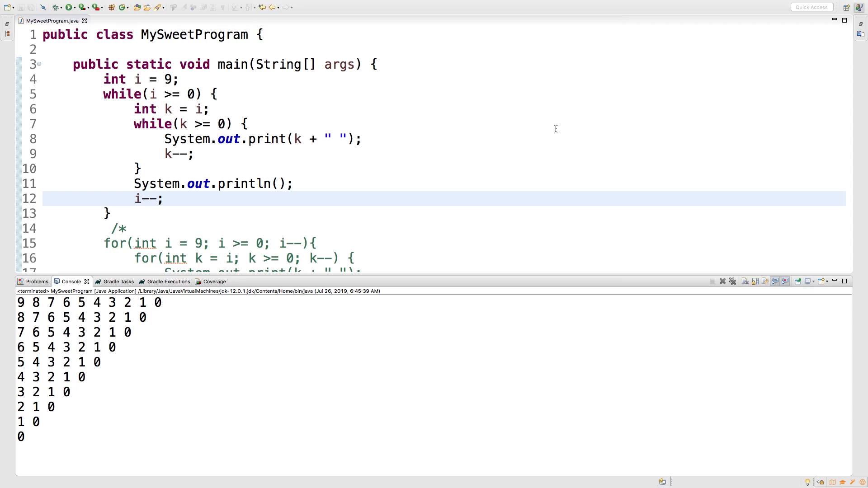
left_click(100, 348)
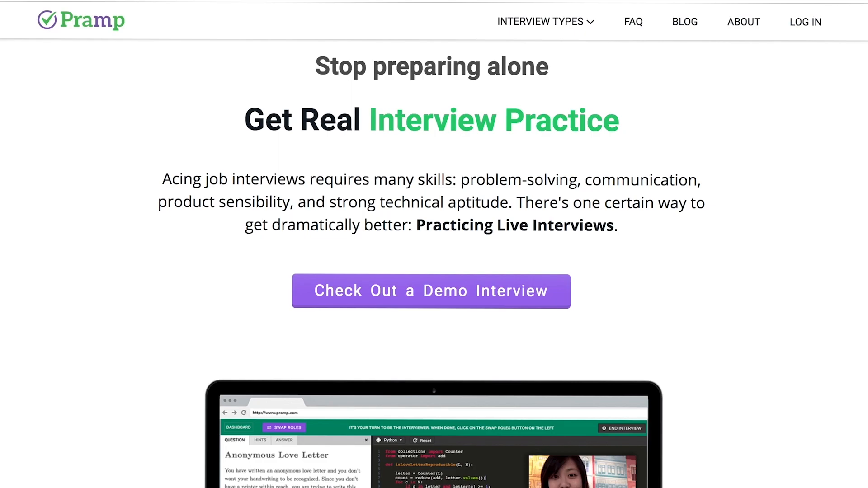
scroll("down", 3)
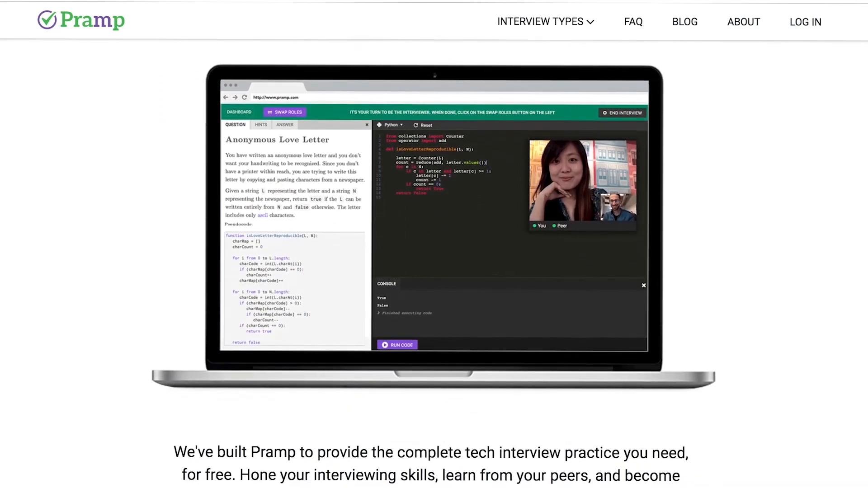
left_click(541, 20)
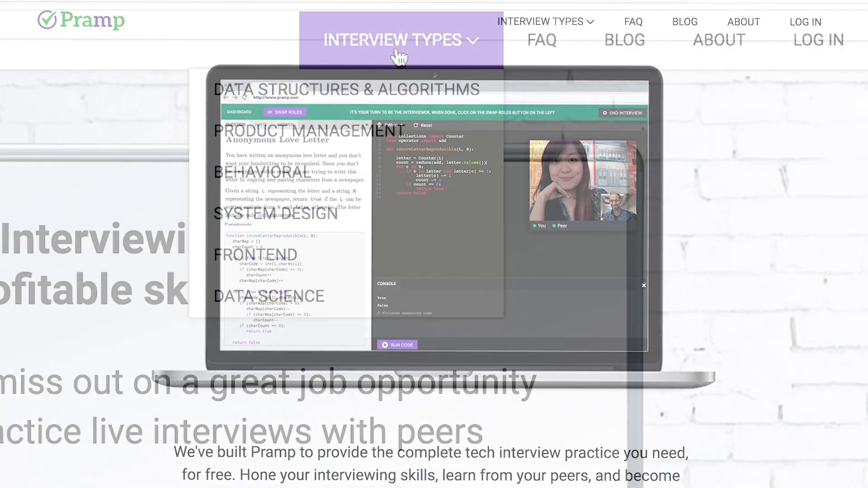
mouse_move(438, 138)
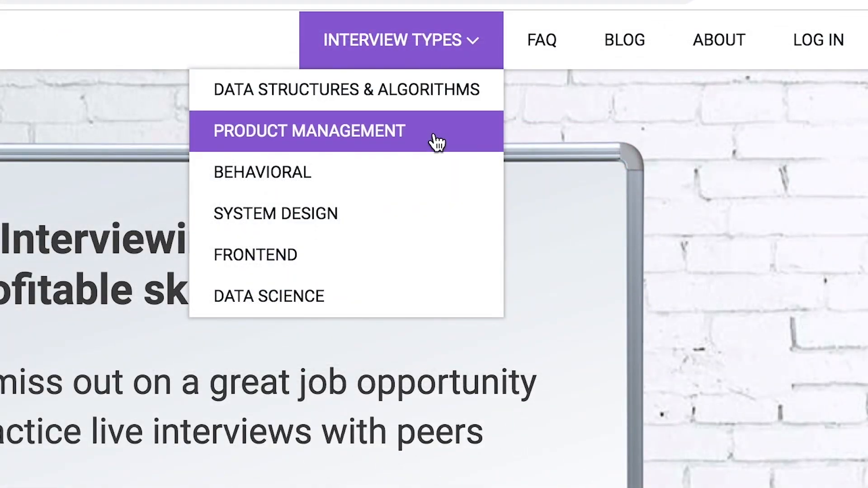
mouse_move(438, 255)
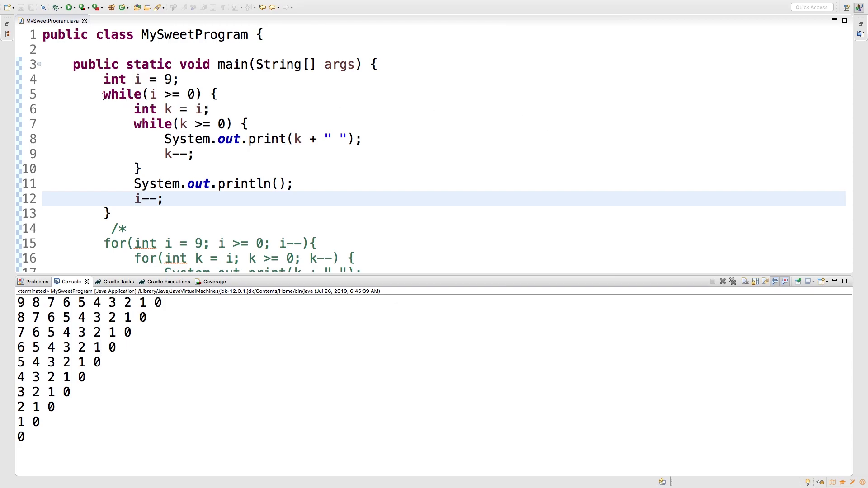
- Select the whole while-loop block in main and delete it
scroll("down", 3)
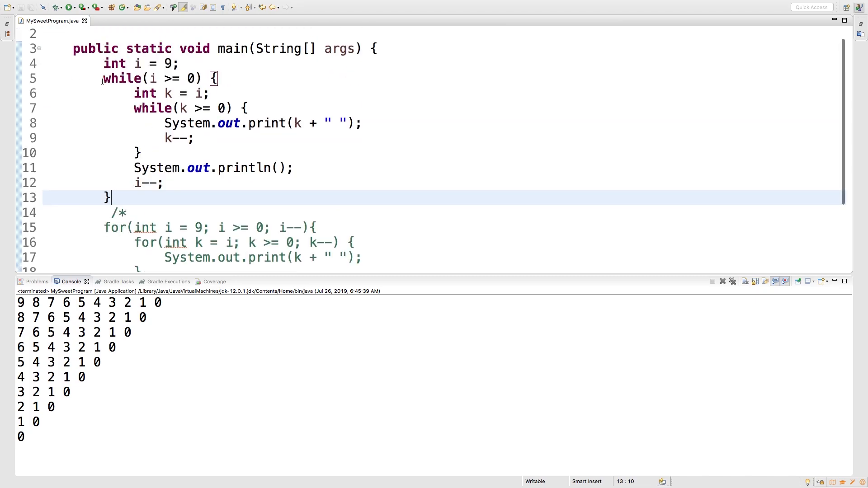
left_click_drag(122, 63, 109, 198)
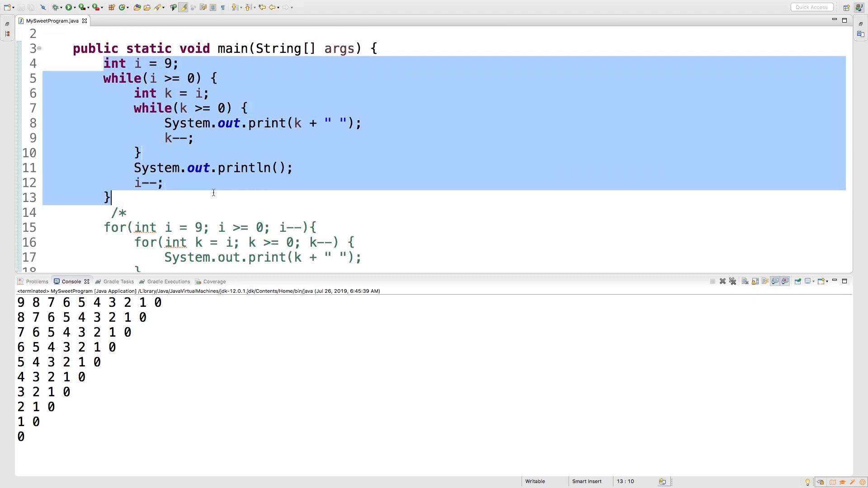
key("Delete")
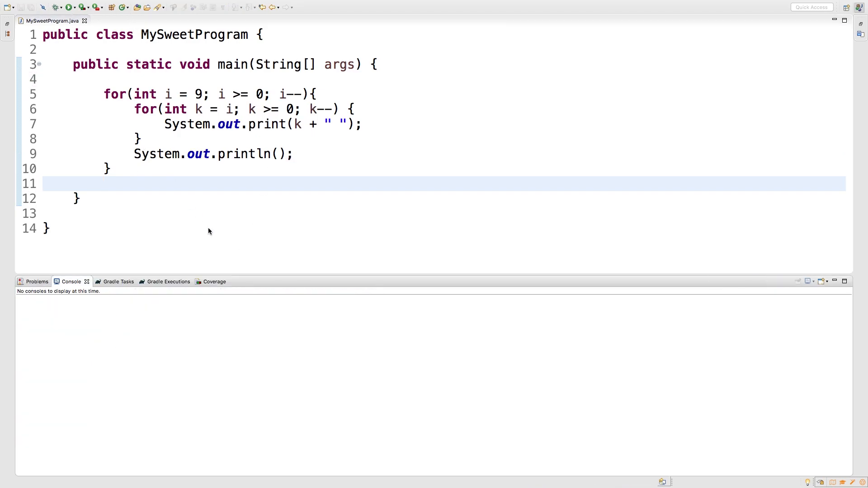
- Run MySweetProgram to print the descending number triangle from 9 to 0
left_click(69, 8)
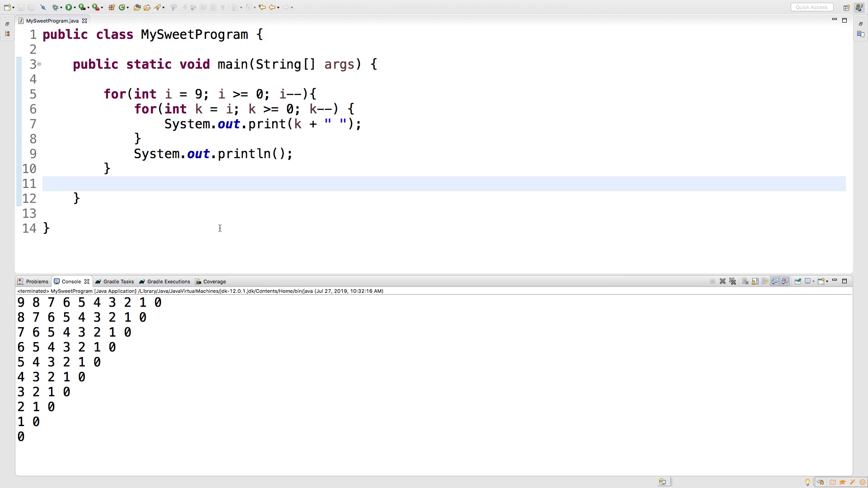
mouse_move(223, 229)
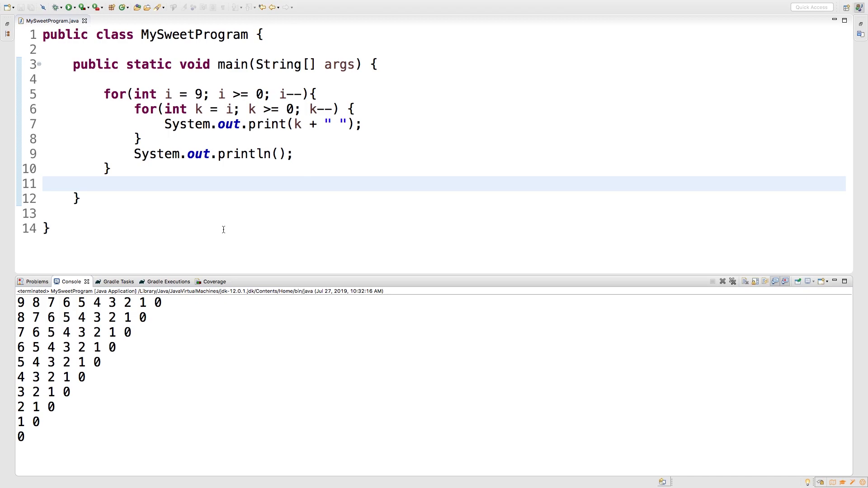
mouse_move(217, 179)
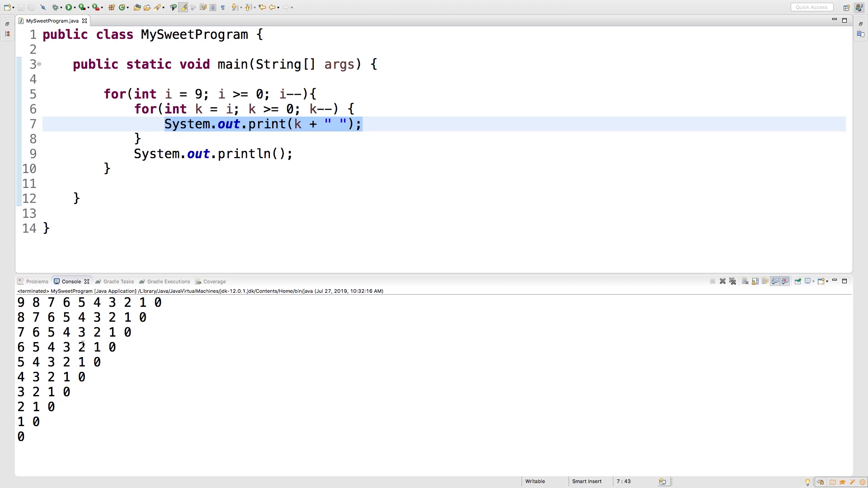
- Add if (k == 6) { break; } inside the inner loop and run the program
type("if")
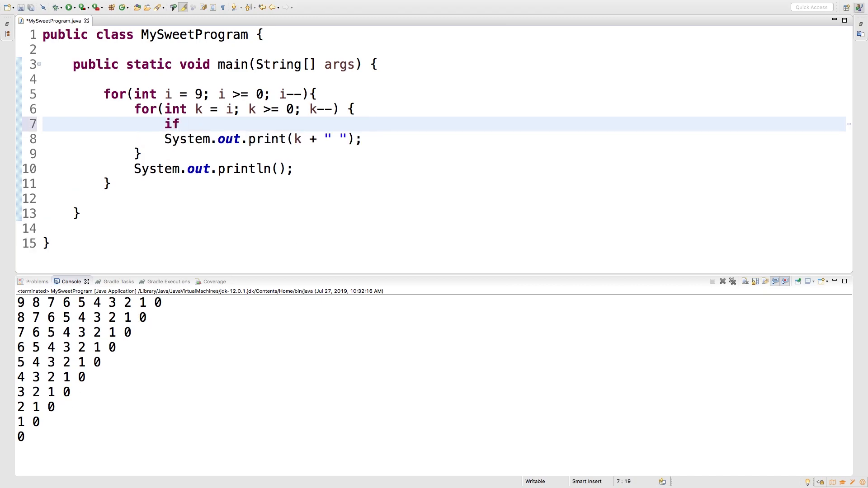
type("(")
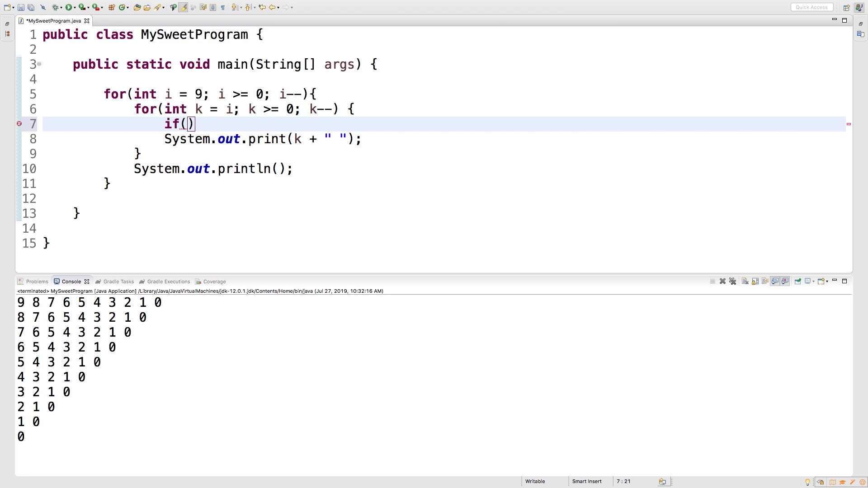
type("{")
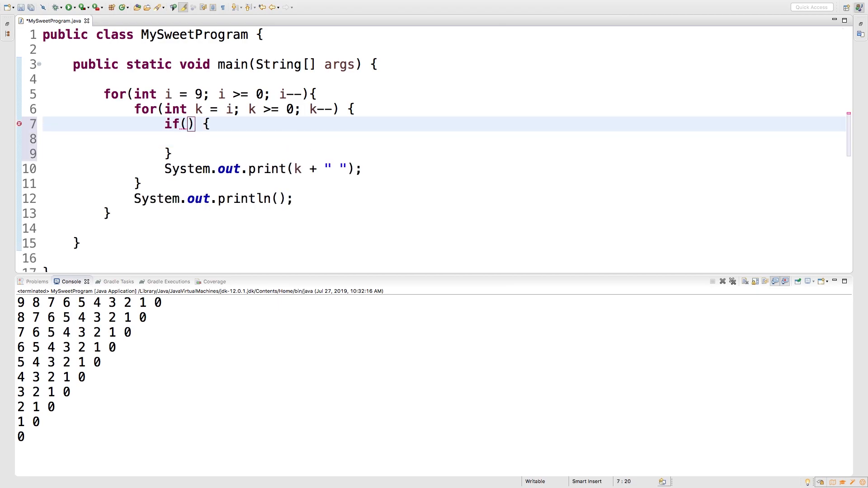
type("k == 6")
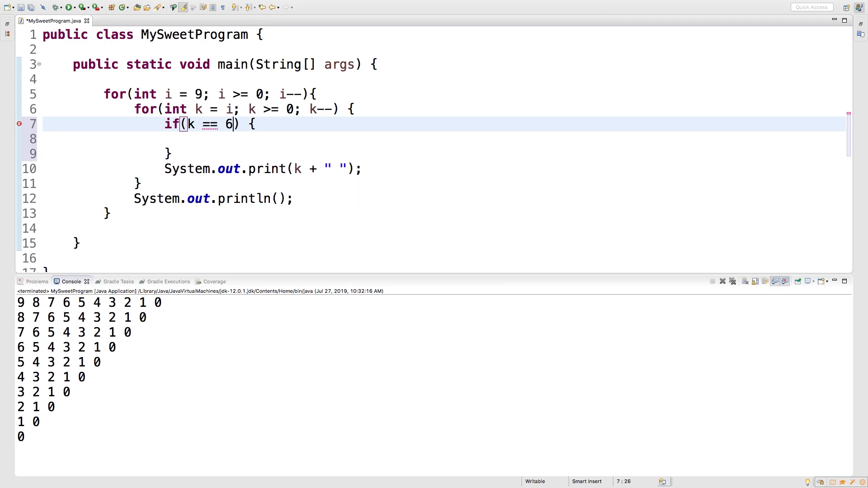
type("break;")
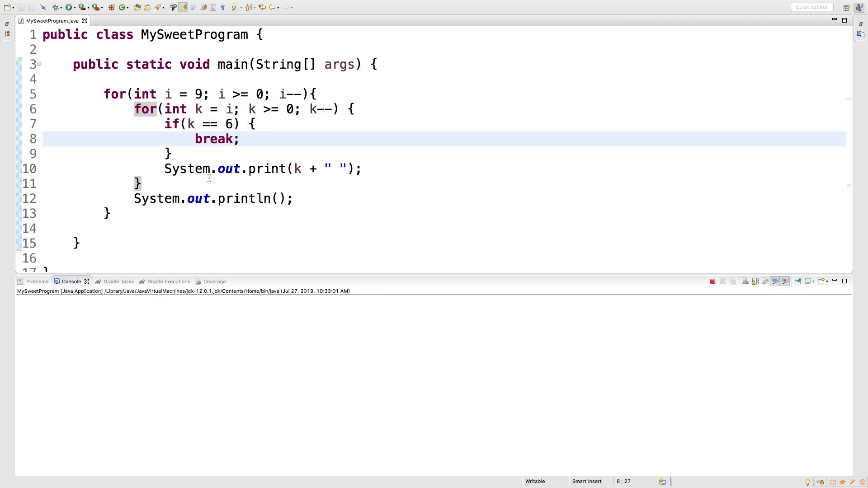
left_click(68, 7)
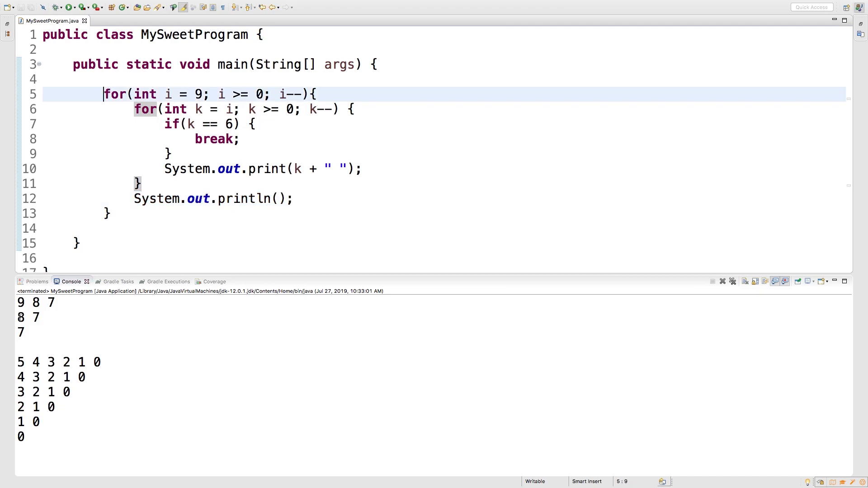
mouse_move(53, 319)
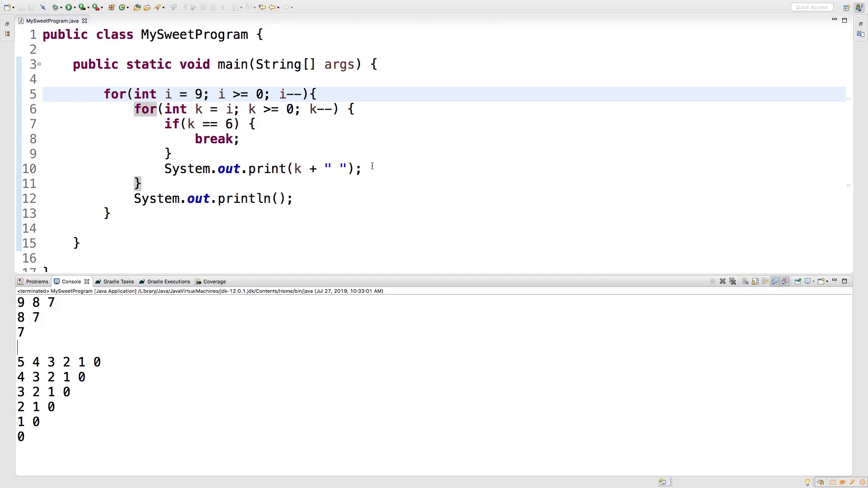
mouse_move(191, 184)
type("if() {")
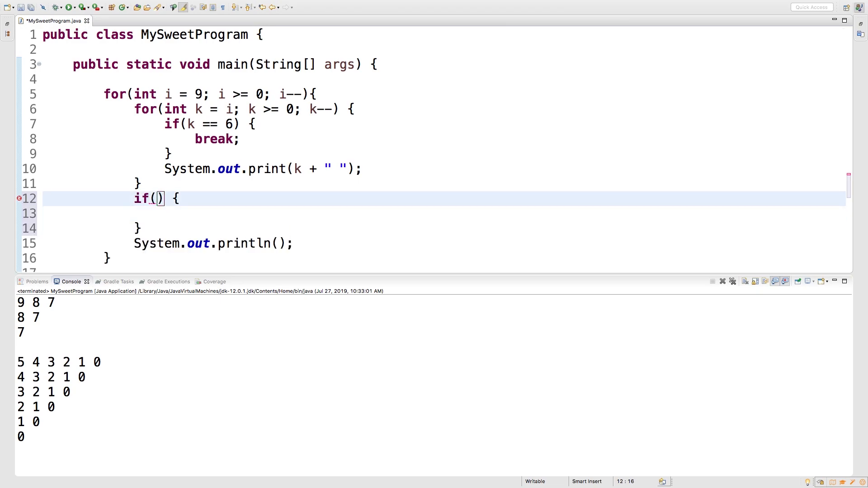
- Write the condition i == 3 with break; so the outer loop stops at 3
type("i =")
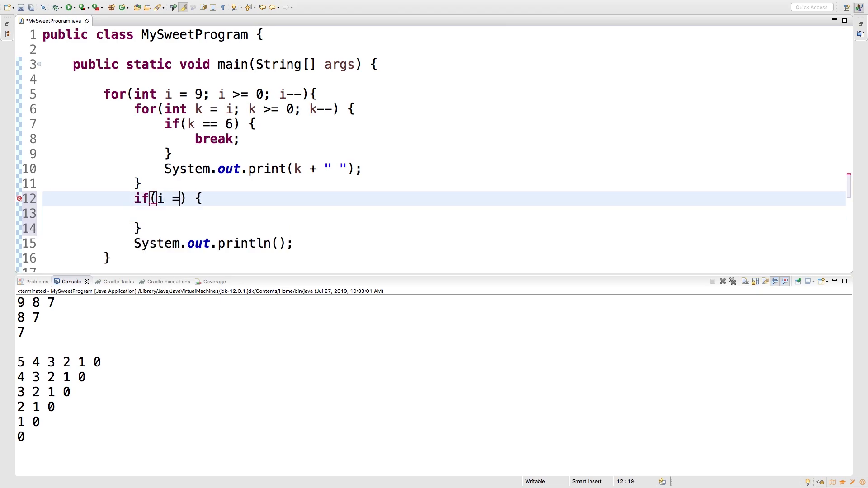
type("= 3")
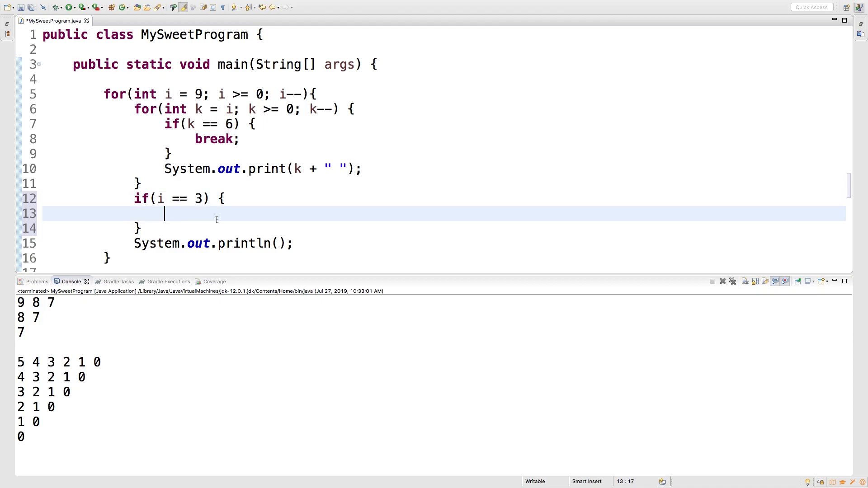
type("break;")
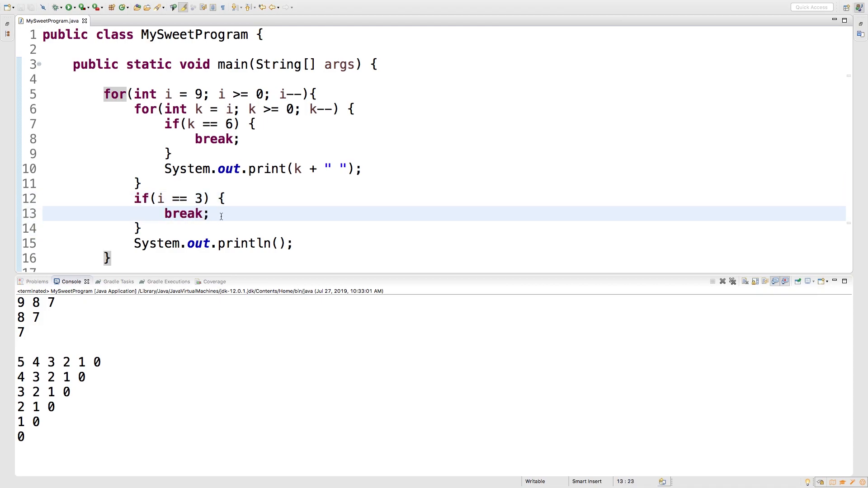